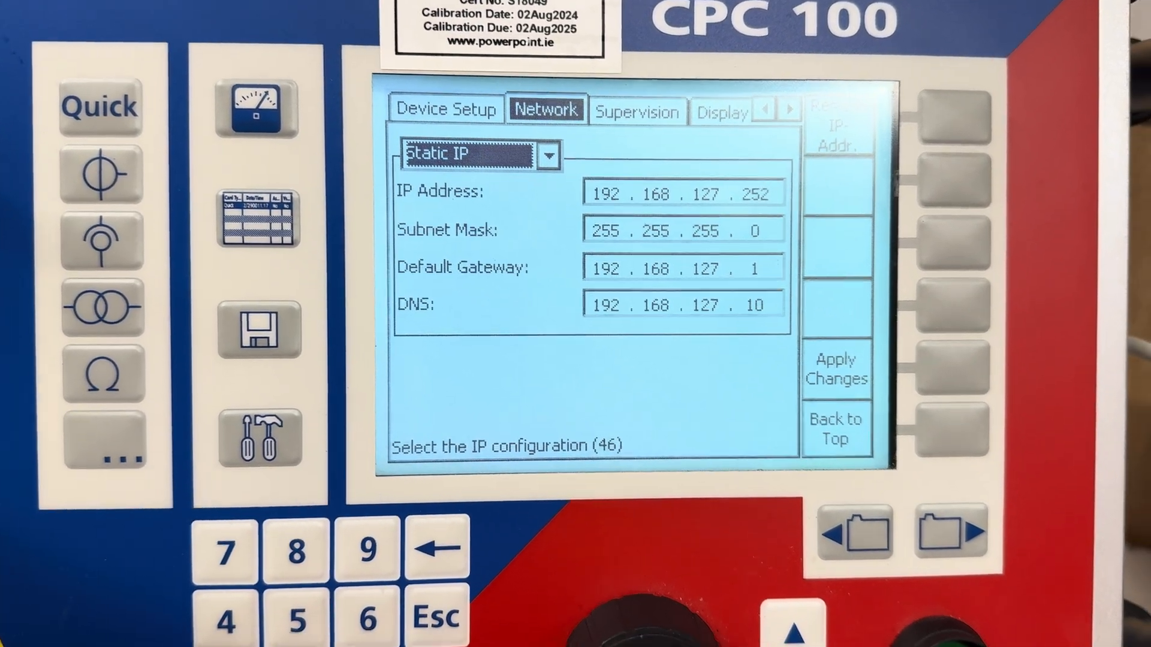
Apply the static IP 192.168.127.252 with gateway 192.168.127.1 and DNS 192.168.127.10 on the CPC 100.
left_click(547, 155)
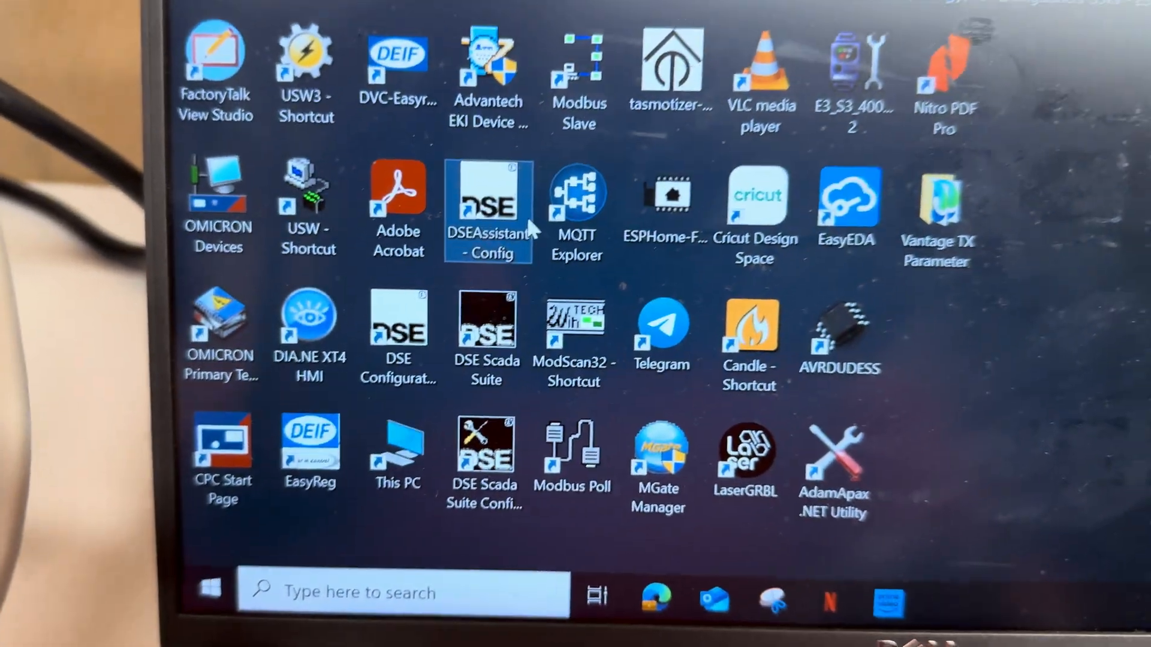
Reach the Ethernet adapter's Properties via Network & Internet settings and the adapter list.
scroll("up", 3)
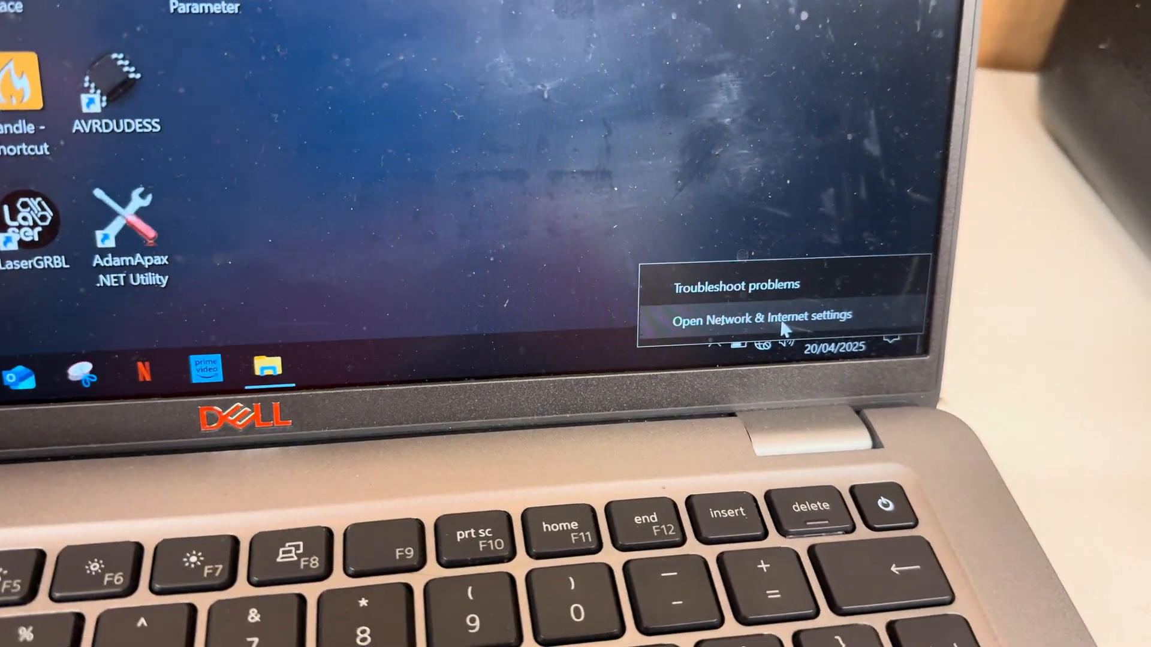
left_click(761, 316)
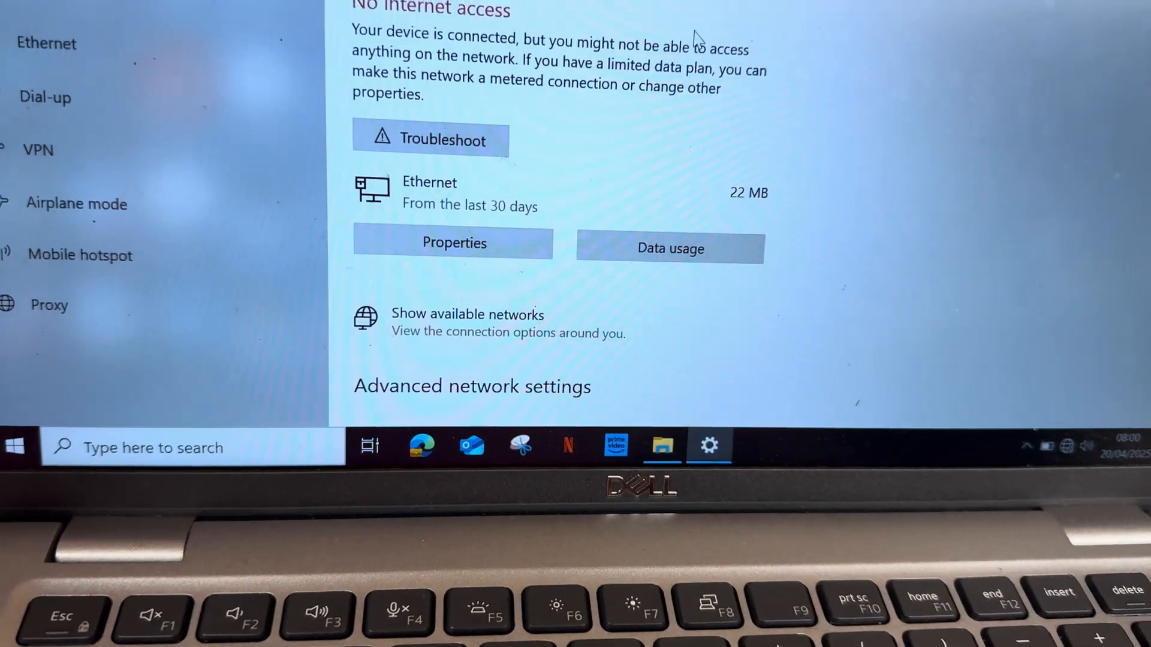
scroll("down", 3)
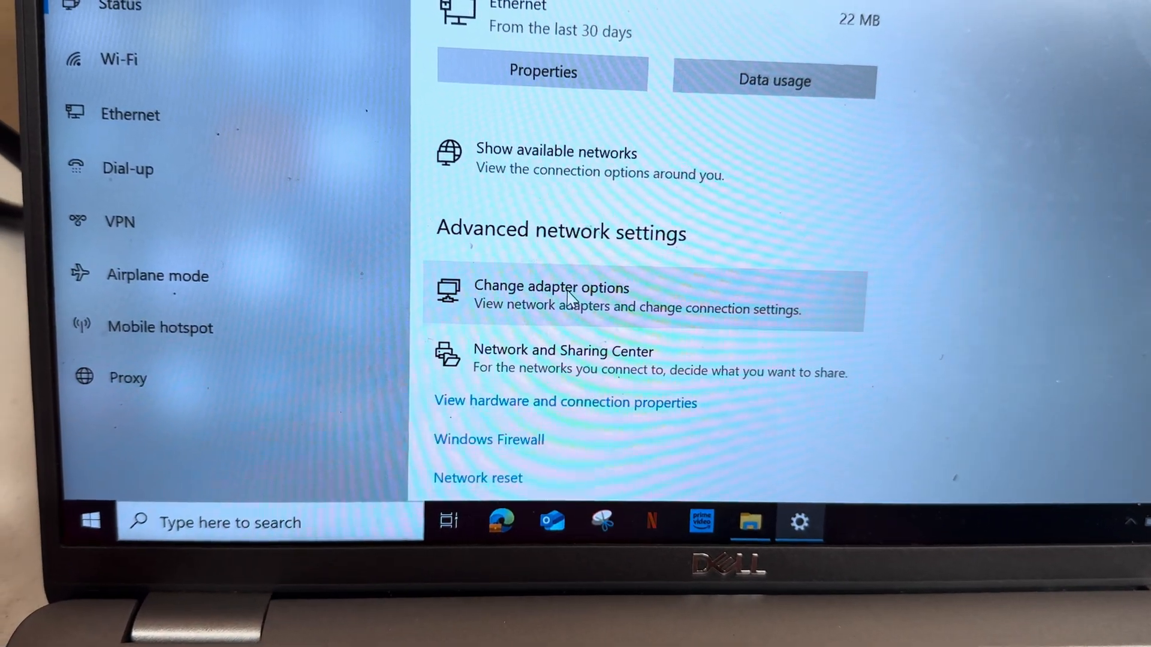
left_click(551, 286)
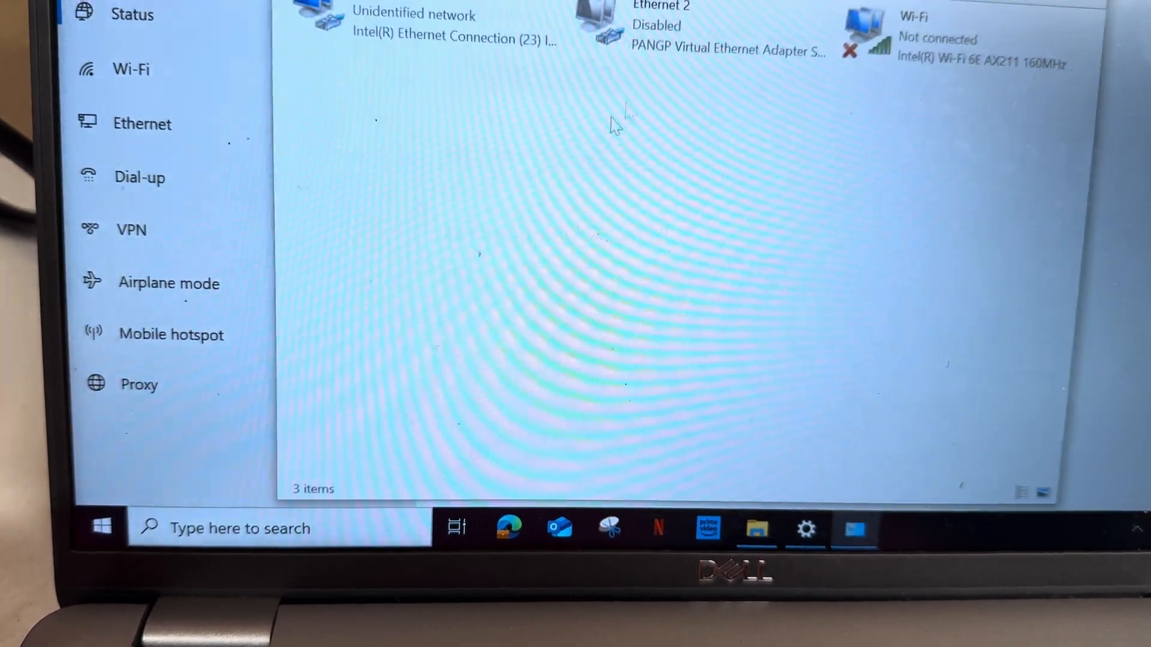
double_click(440, 34)
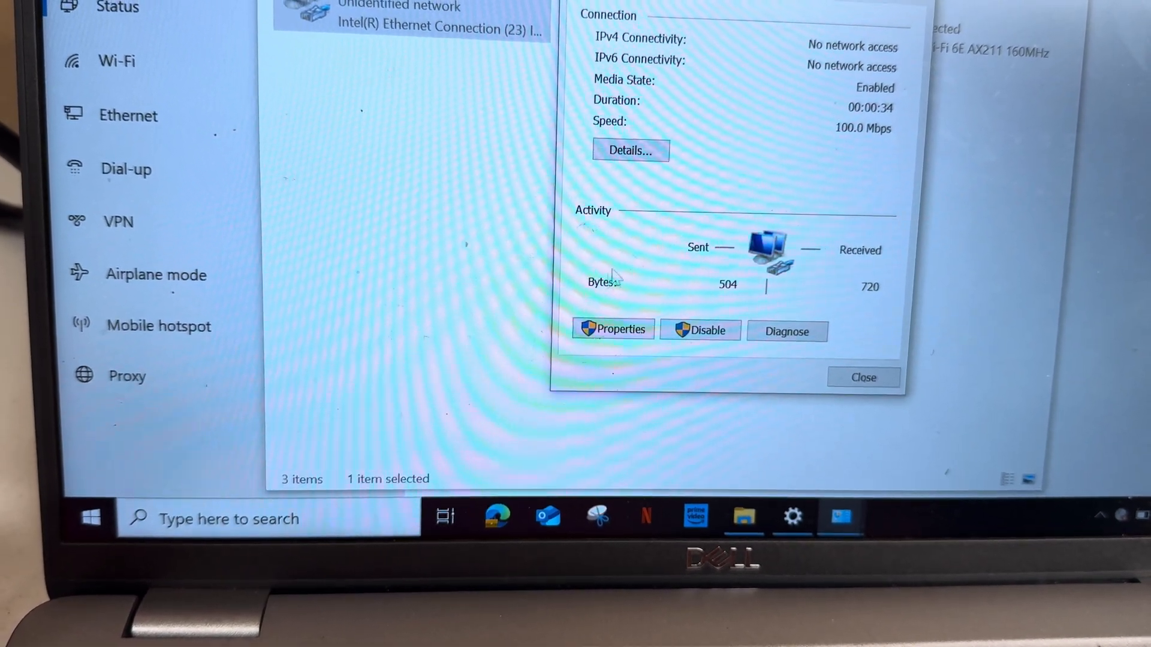
left_click(612, 328)
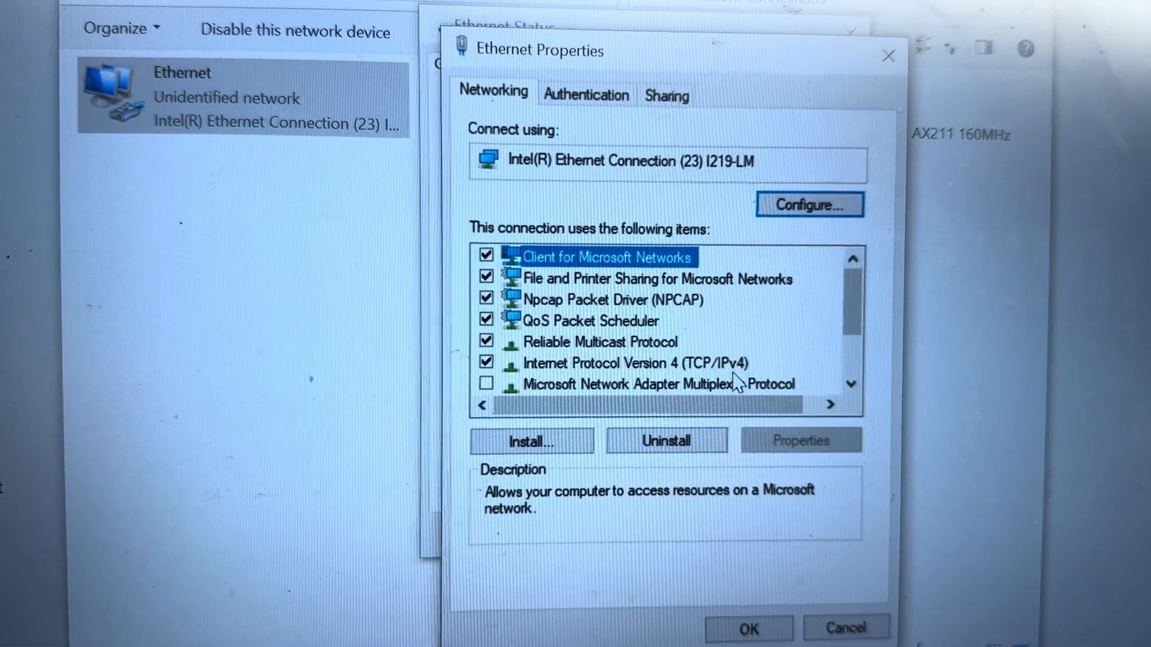
Set IPv4 to static 192.168.127.253, gateway 192.168.127.1, DNS 192.168.127.10 and confirm all dialogs.
double_click(644, 362)
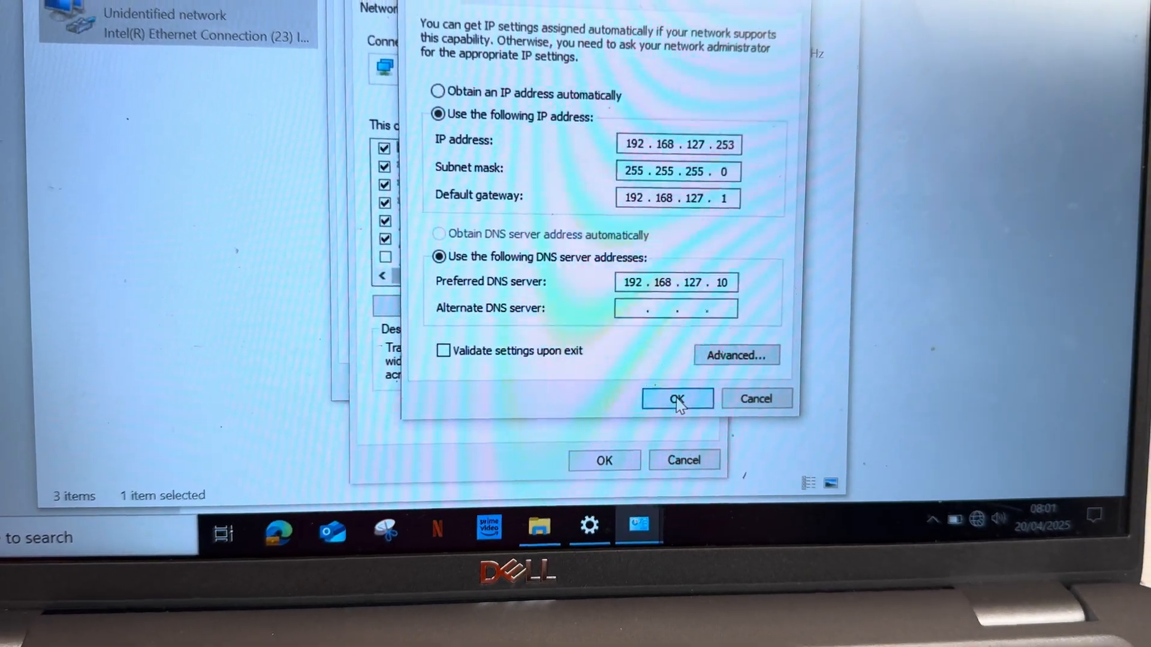
left_click(676, 398)
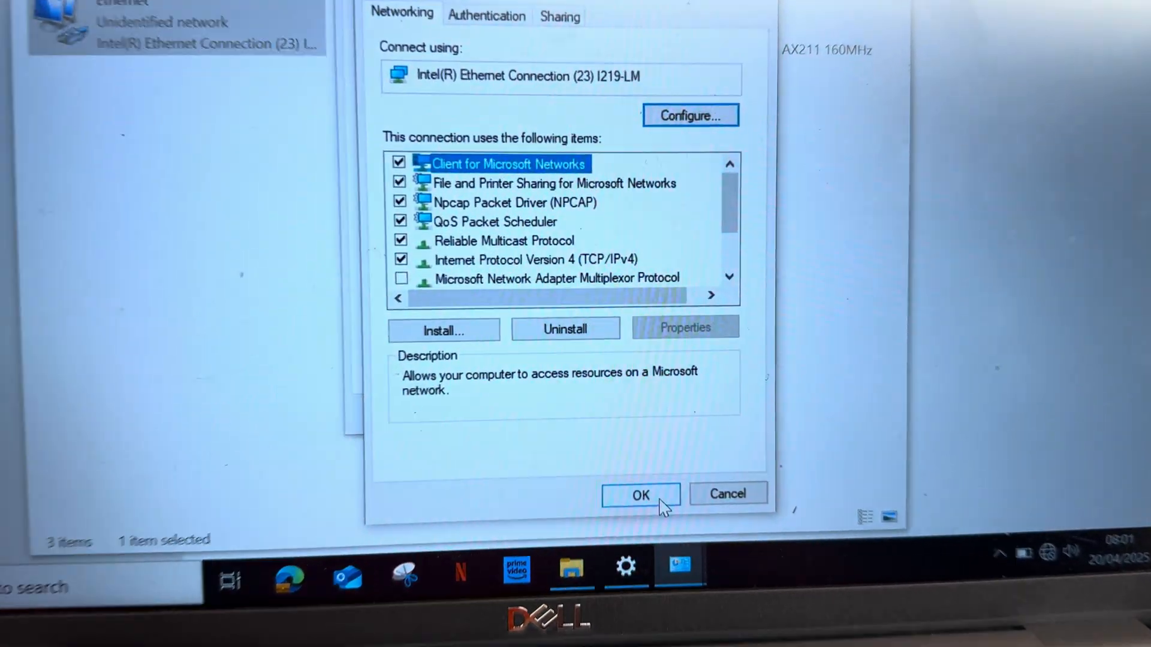
left_click(639, 496)
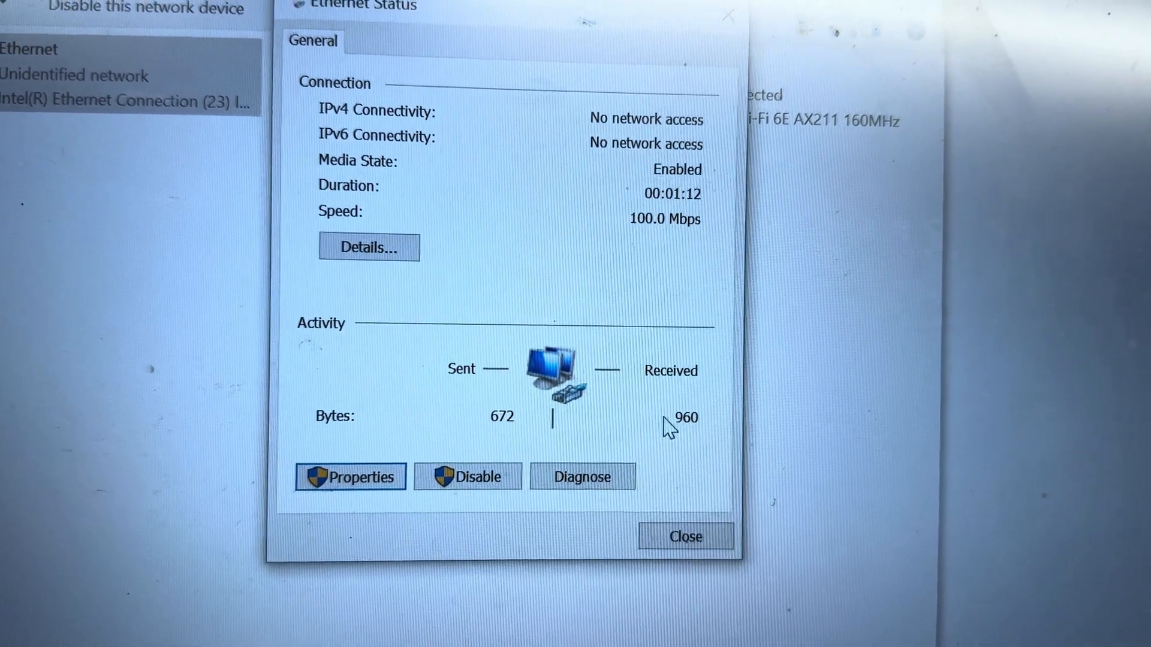
left_click(684, 537)
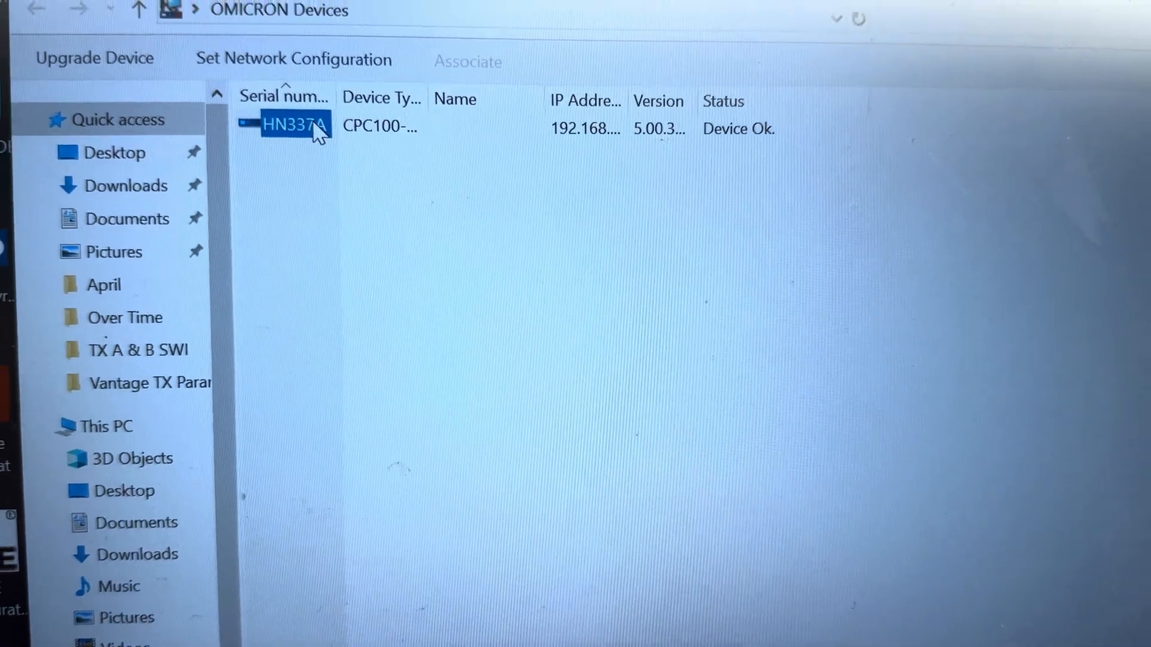
Browse device HN337A to Tests/Vantage and load the VANTGE-TX-SECONDARY.xml test file.
double_click(294, 125)
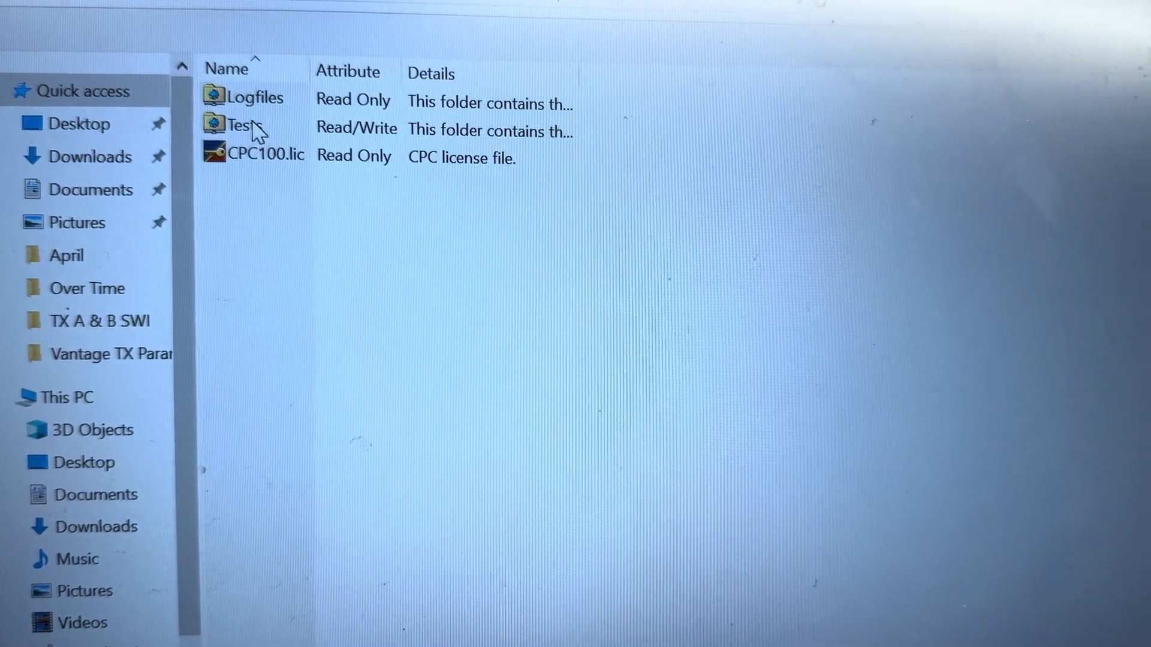
left_click(243, 130)
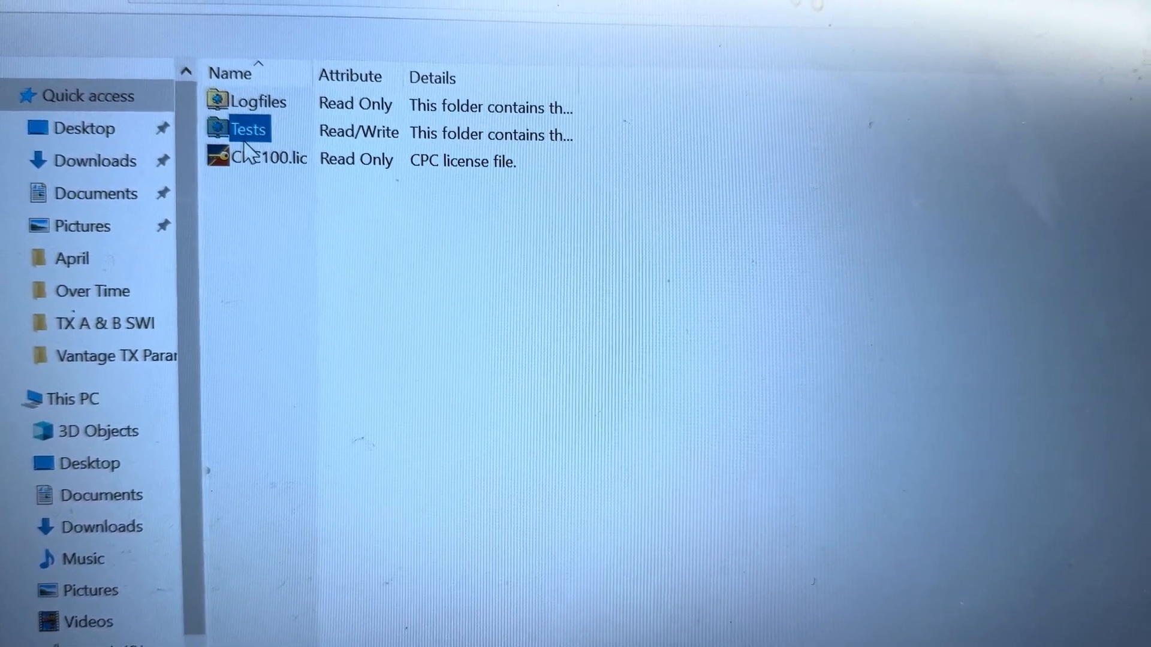
double_click(248, 130)
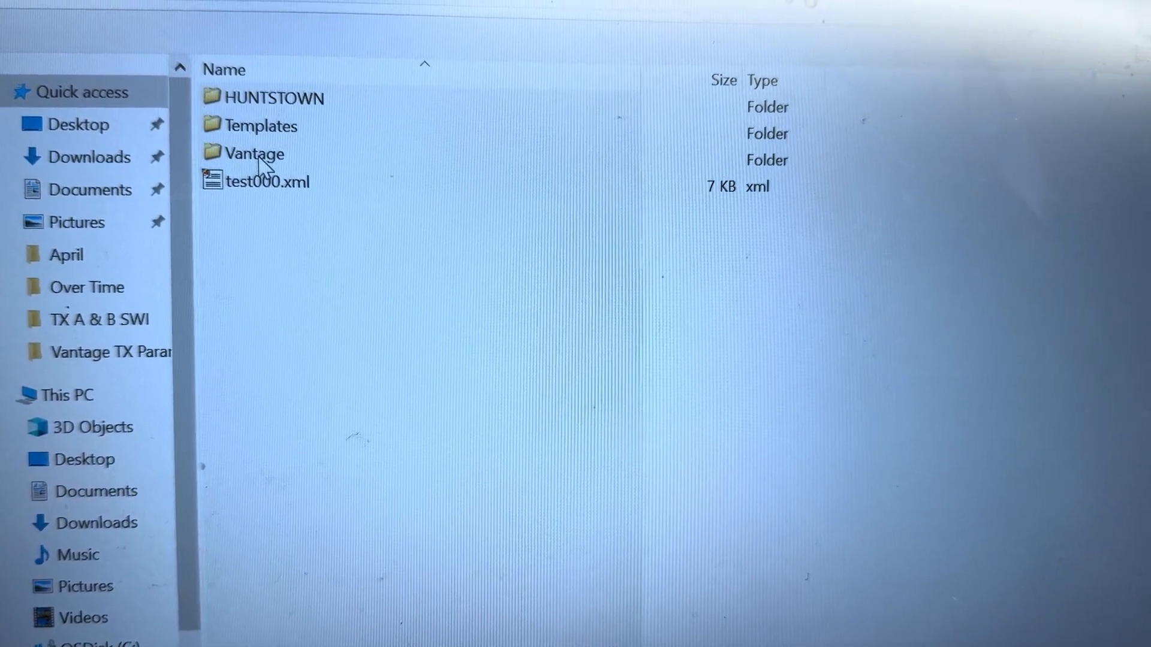
double_click(254, 153)
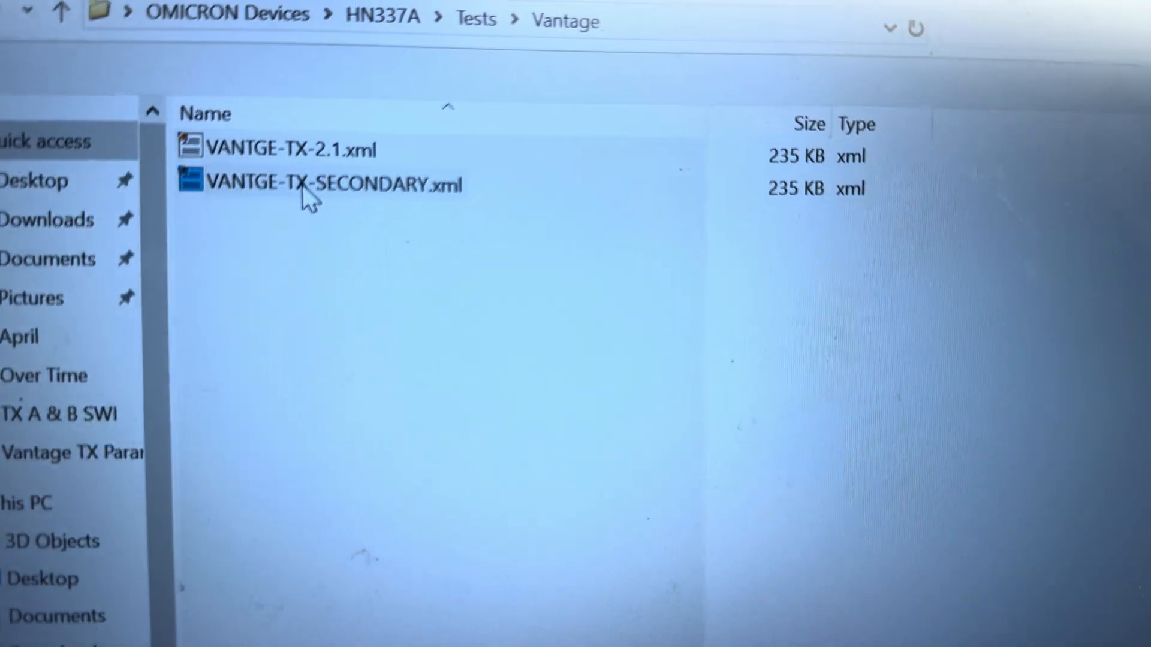
double_click(325, 184)
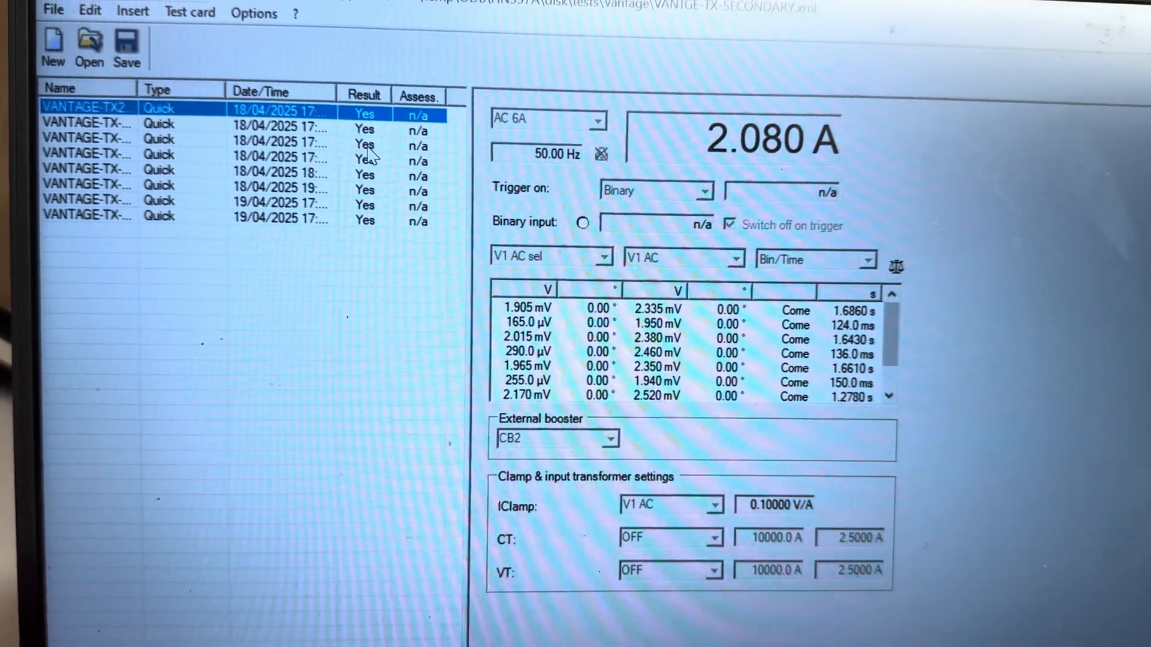
Review the RHS card, return to VANTAGE-TX2.1-LHS and set its assessment to OK.
left_click(100, 149)
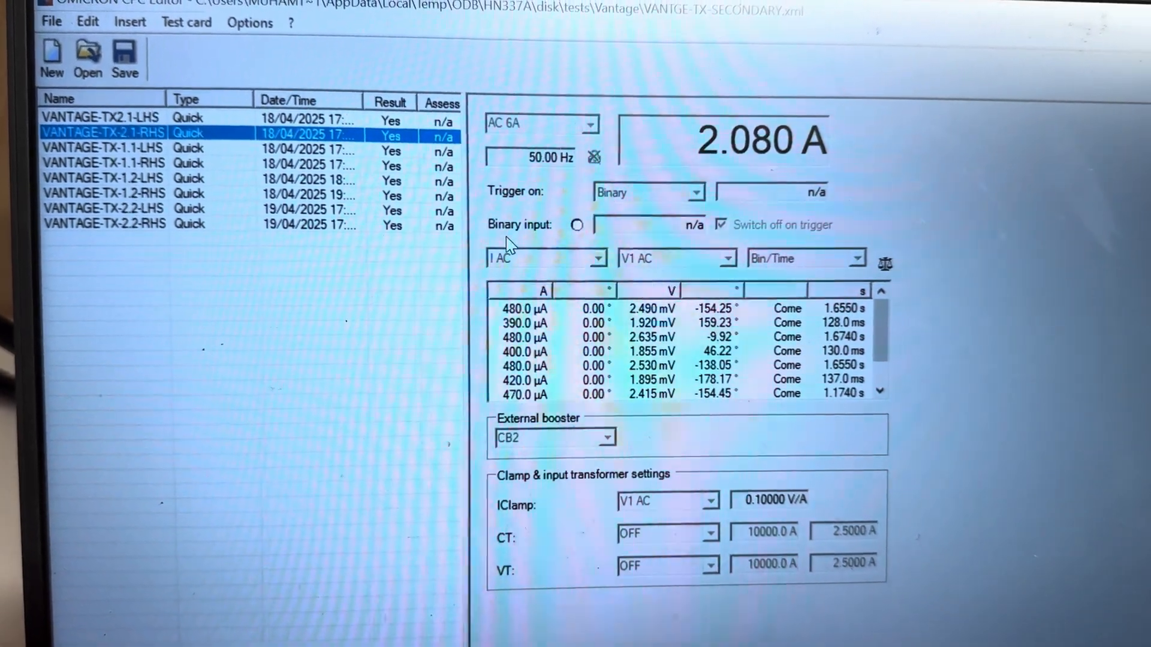
left_click(103, 154)
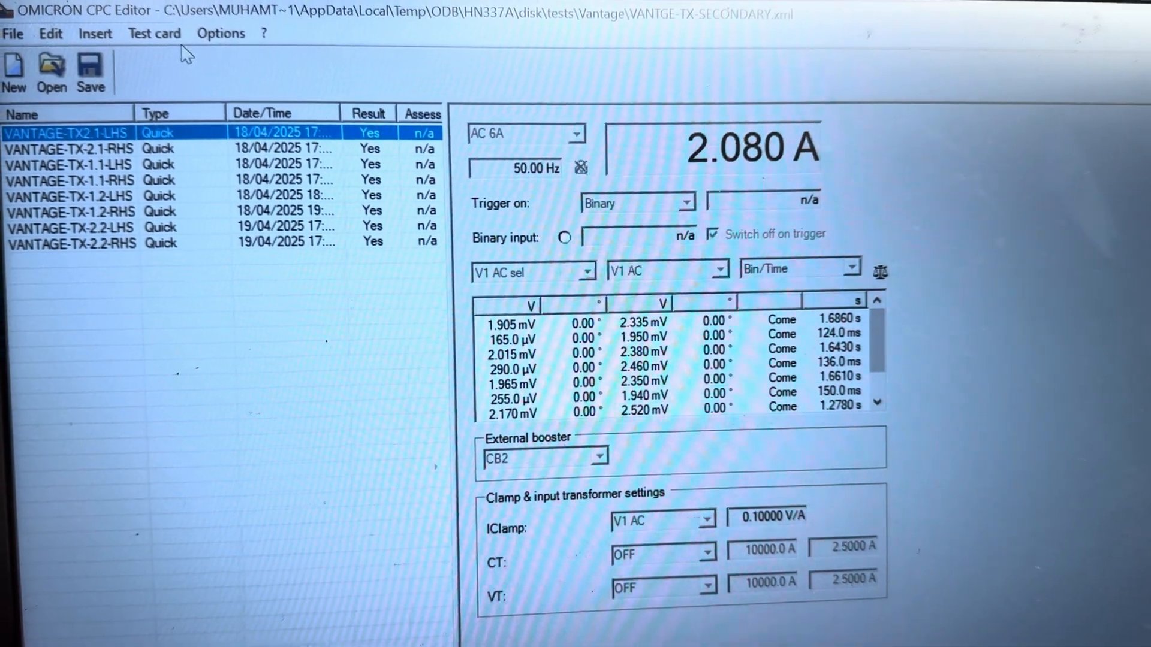
left_click(96, 34)
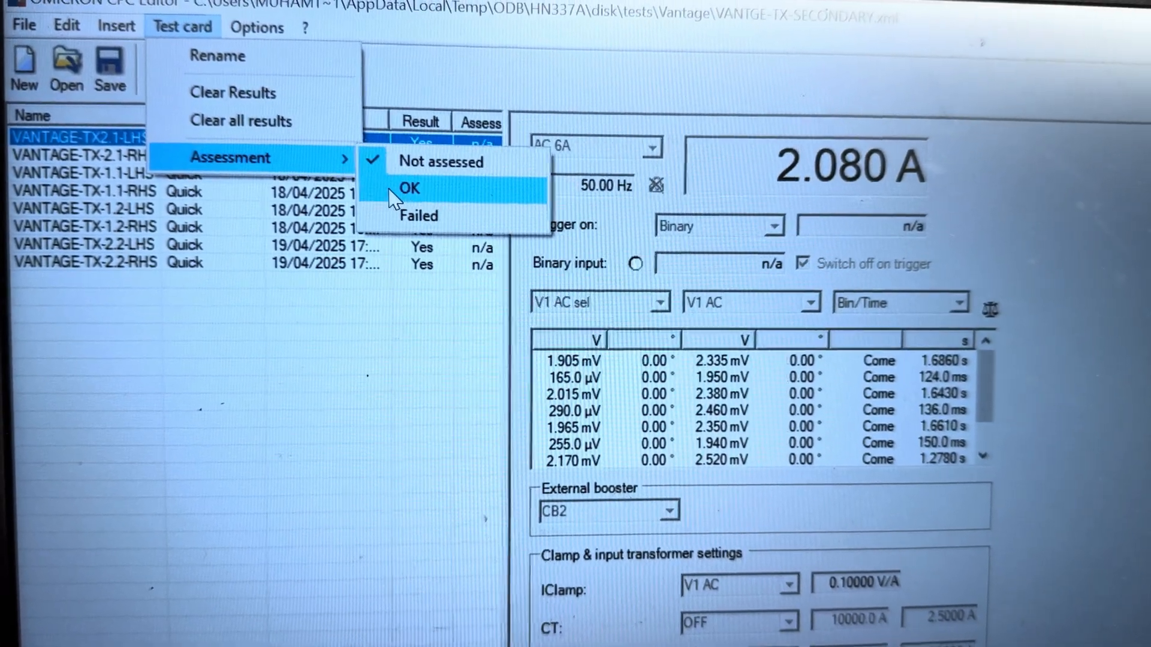
left_click(410, 189)
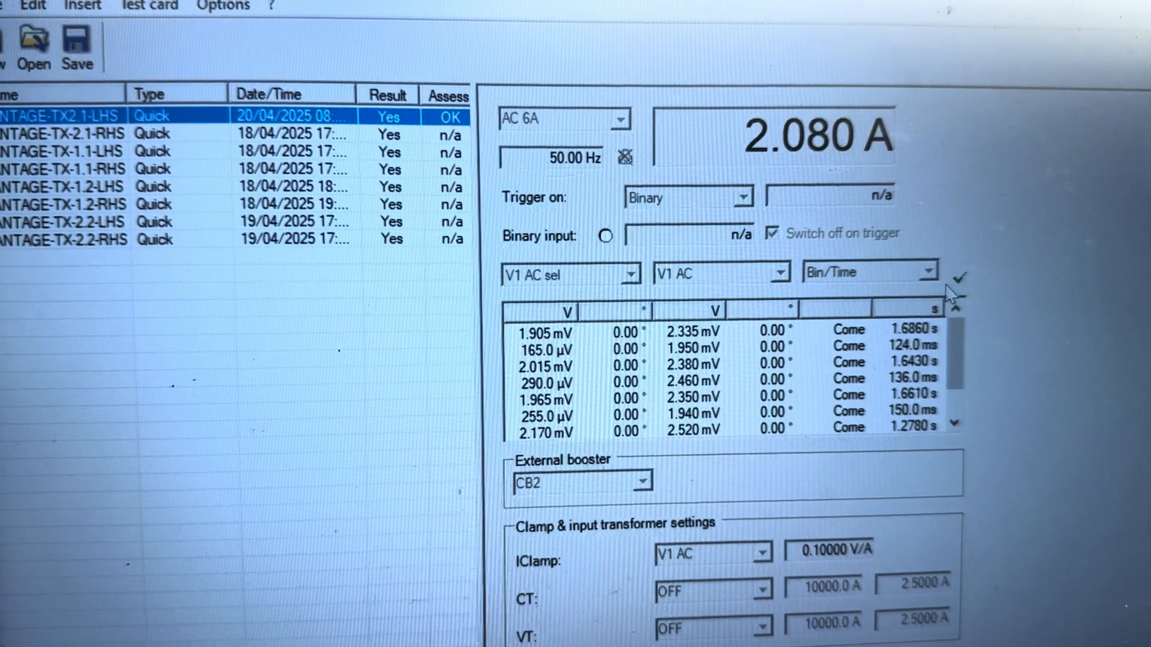
Browse the Edit, Options and Test card menus and check the first card's assessment status.
left_click(31, 7)
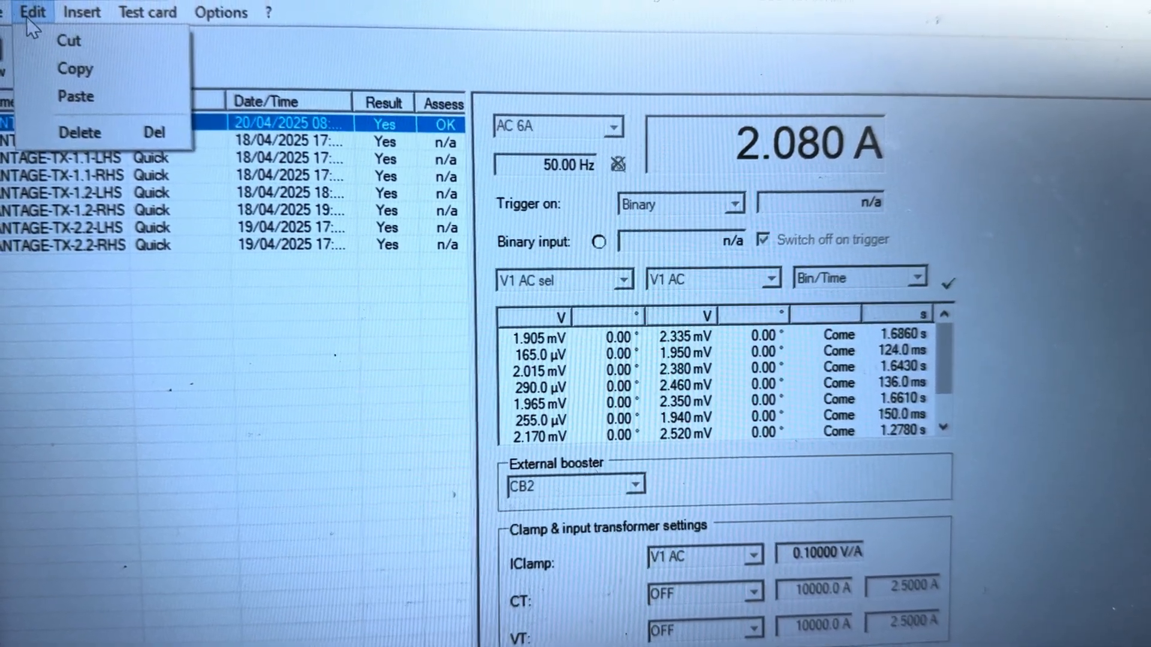
left_click(264, 15)
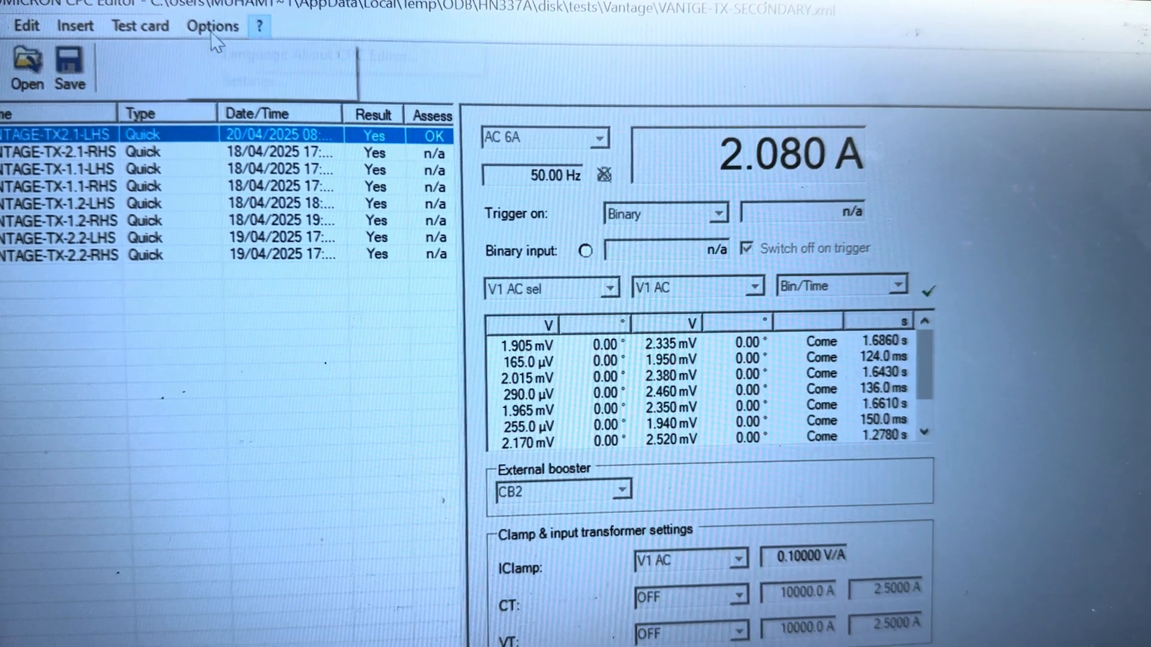
left_click(139, 25)
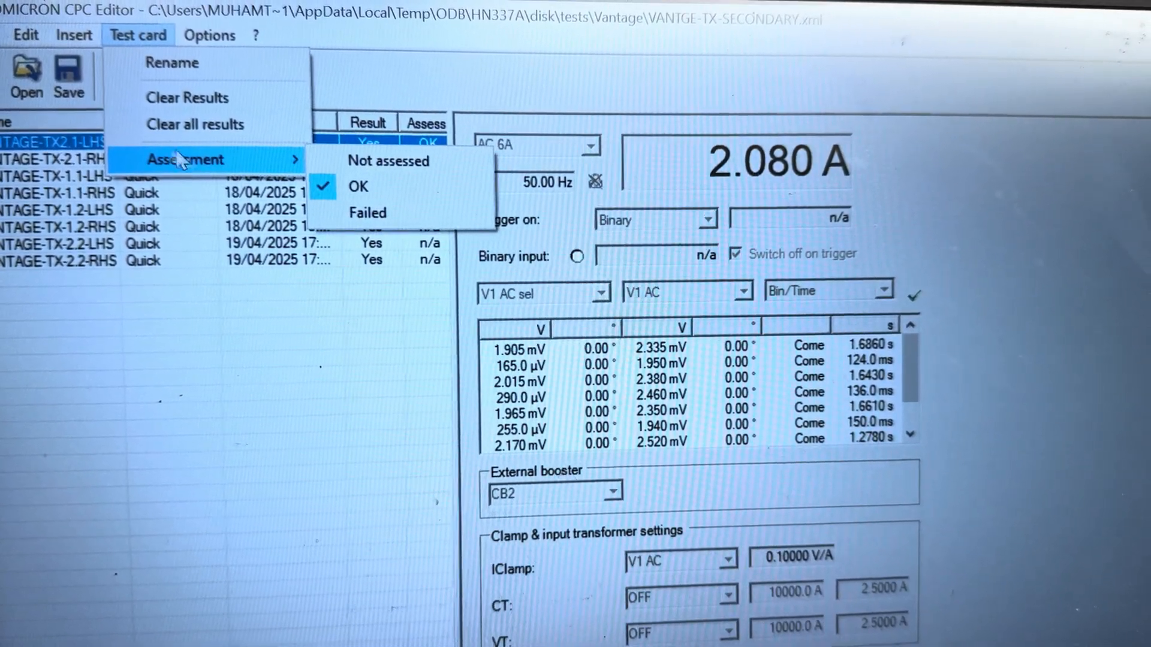
left_click(72, 39)
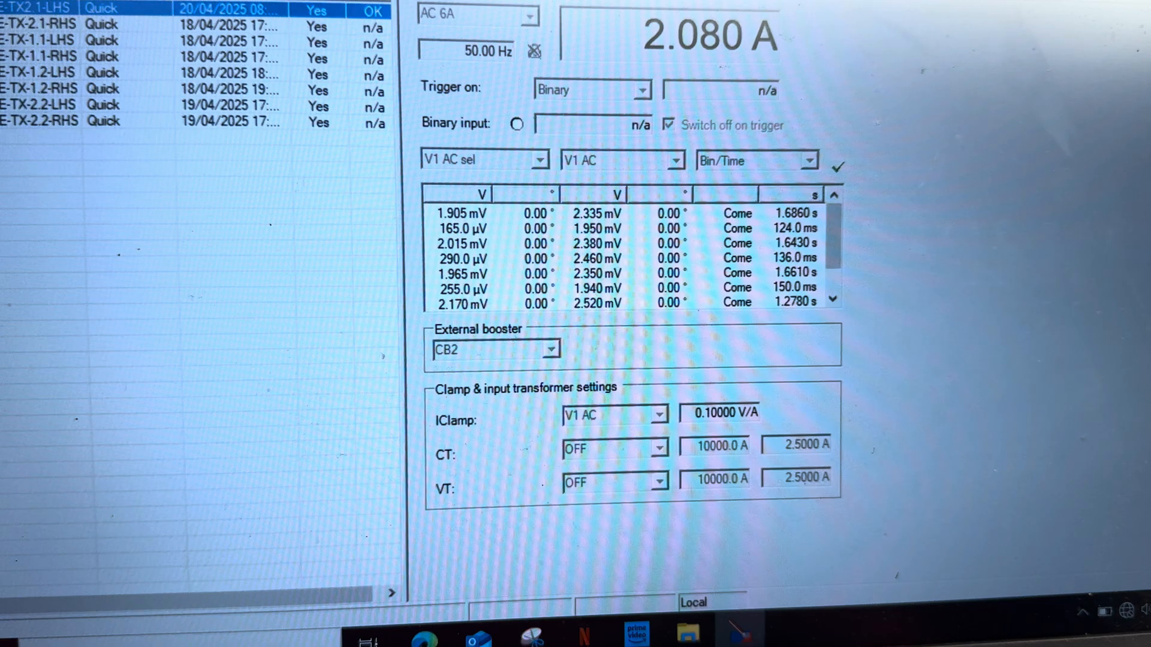
Display the test report for VANTGE-TX-SECONDARY.xml from its context menu.
right_click(41, 22)
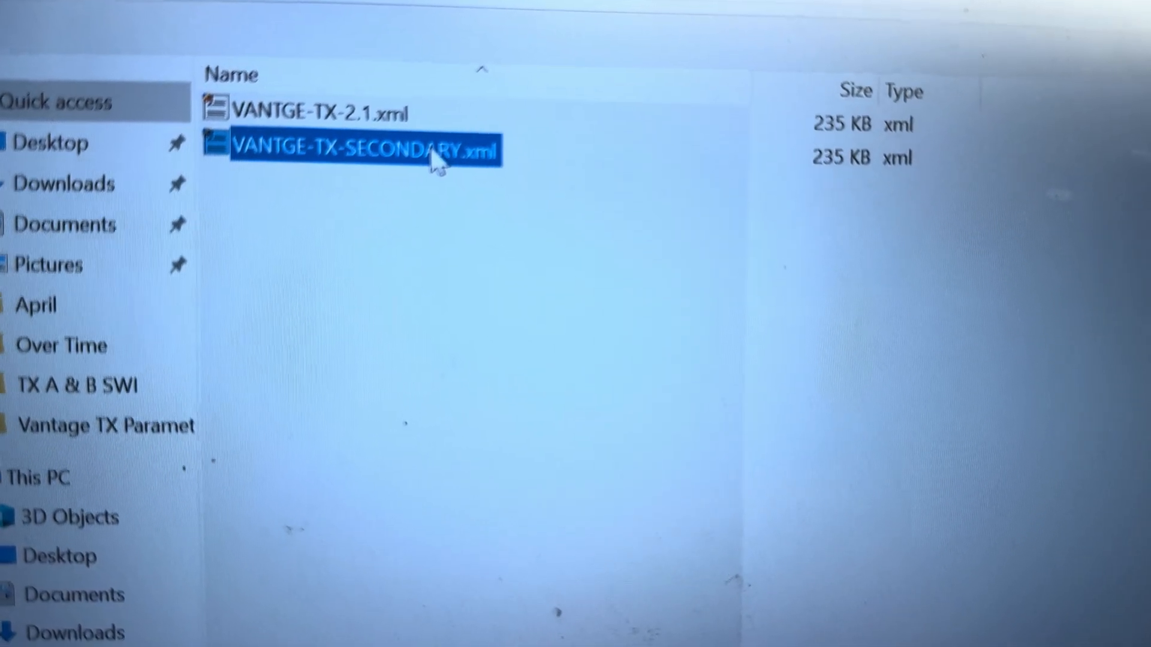
right_click(353, 146)
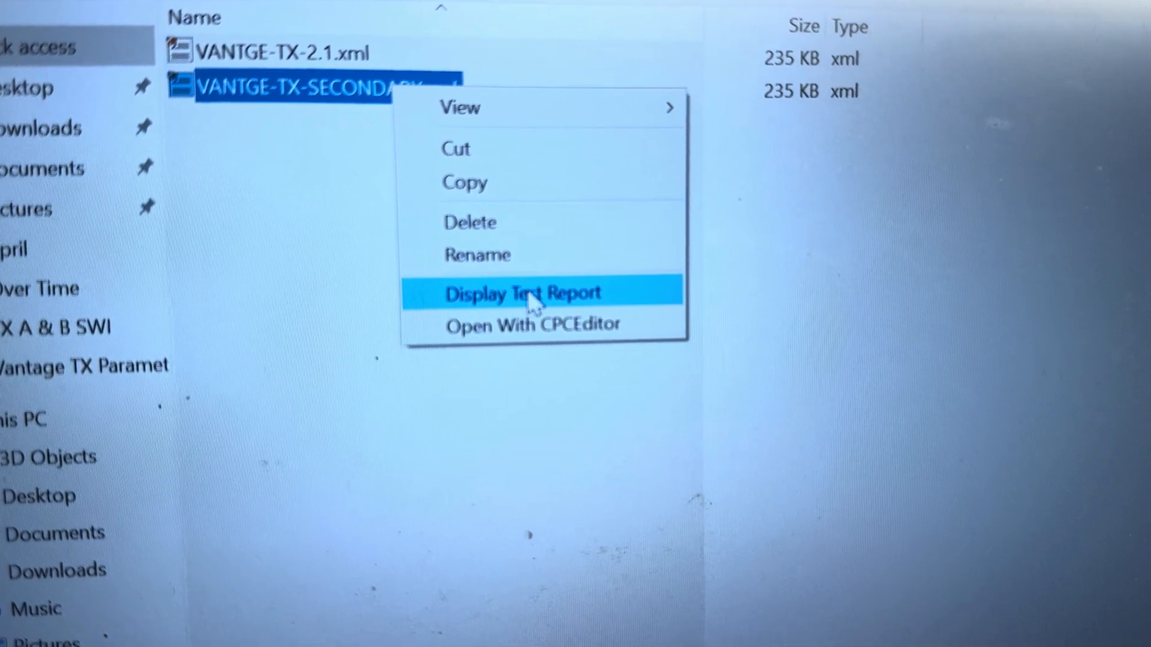
left_click(522, 292)
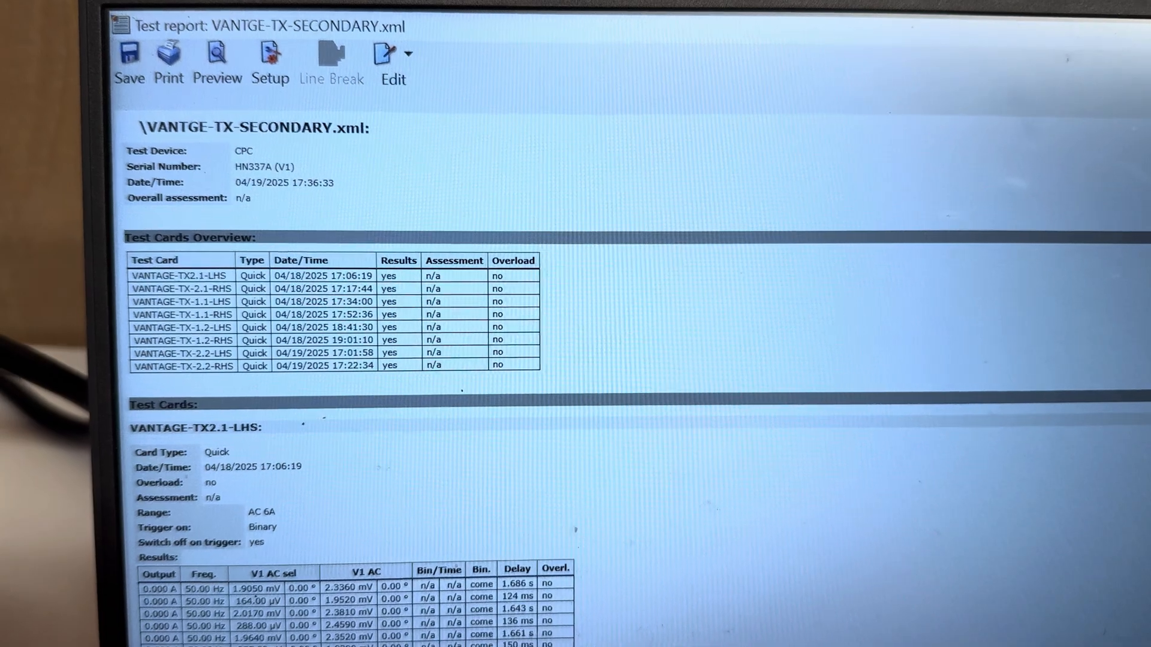
scroll("down", 3)
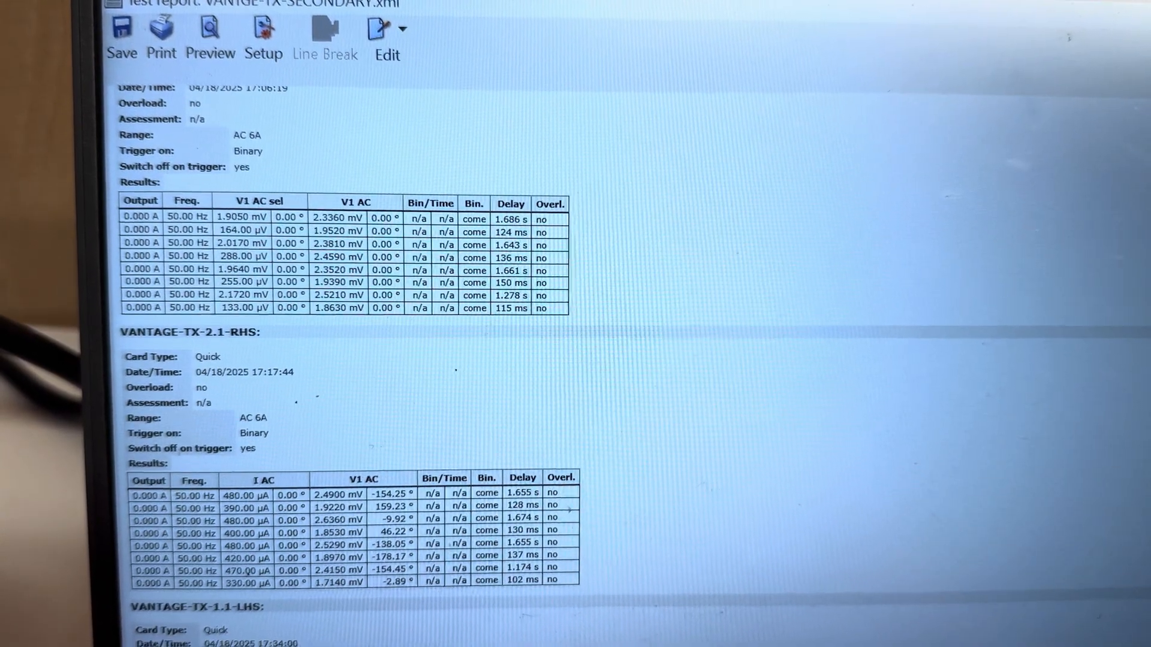
scroll("down", 3)
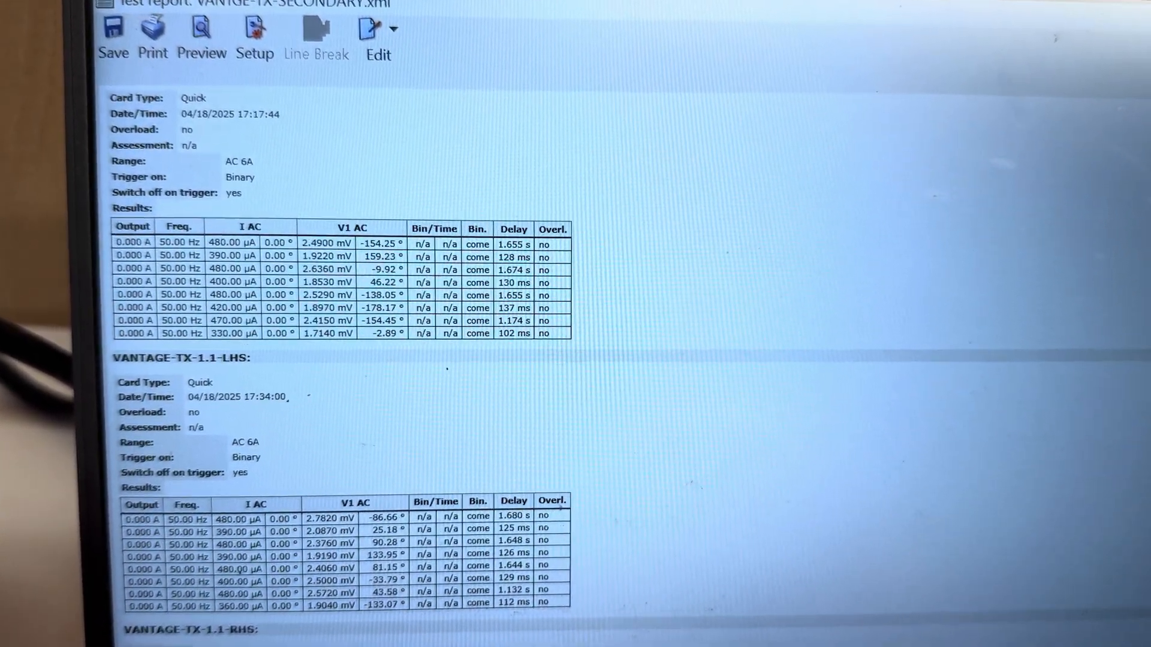
scroll("down", 3)
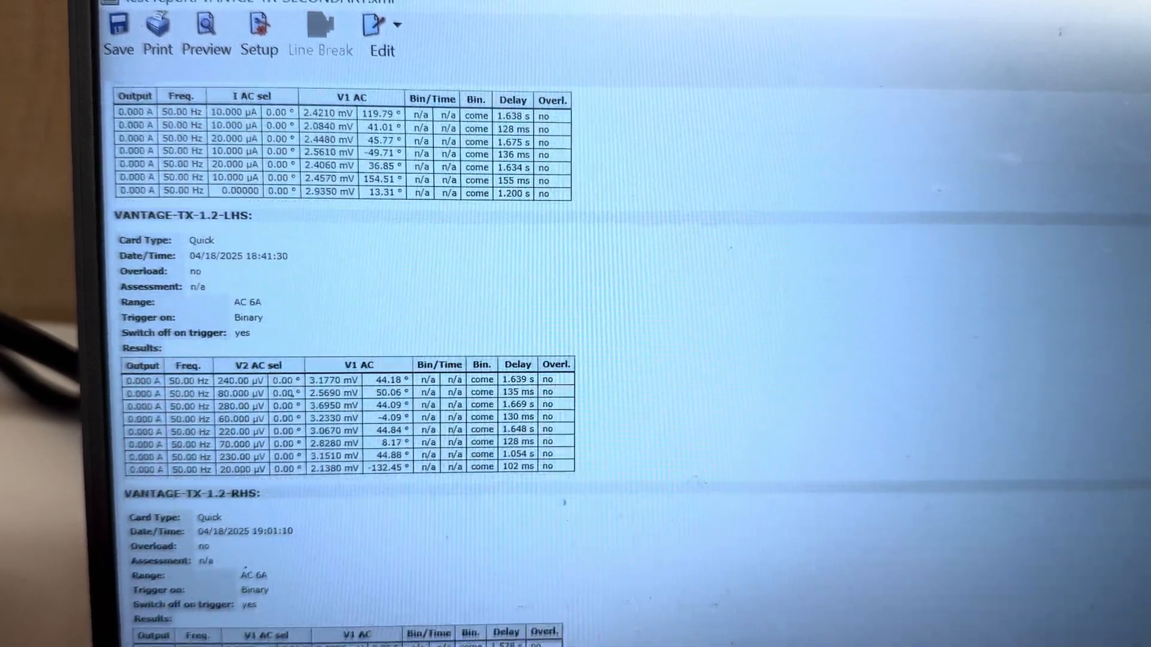
scroll("down", 3)
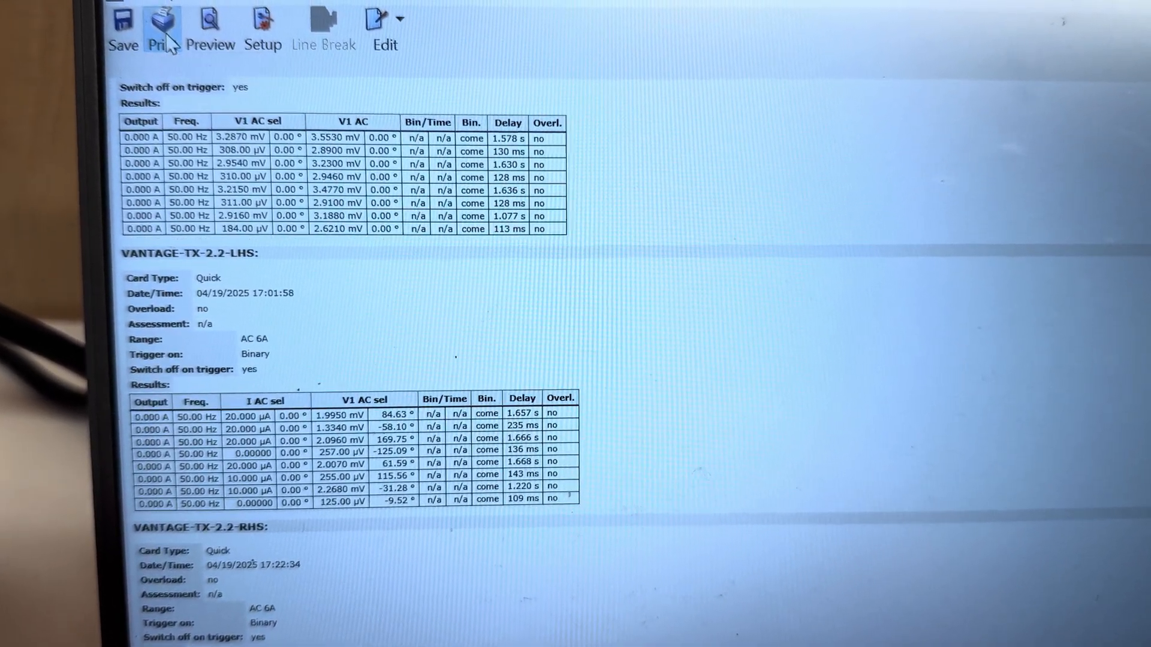
left_click(160, 18)
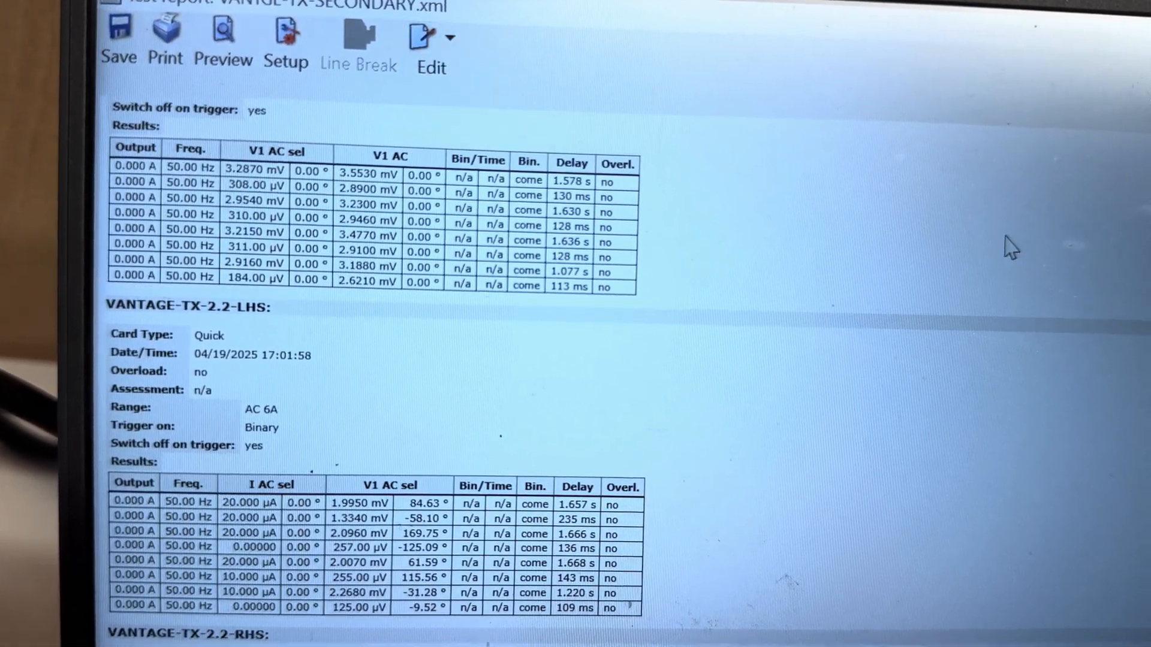
scroll("down", 3)
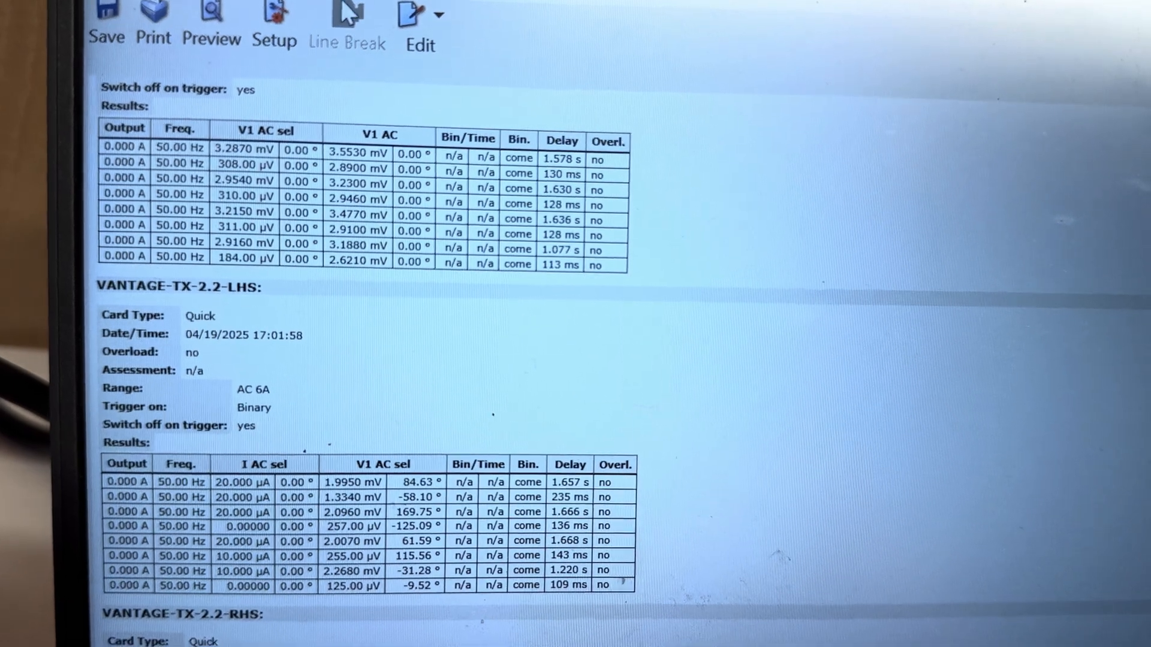
Review the report's A4 portrait Page Setup and dismiss it.
left_click(274, 22)
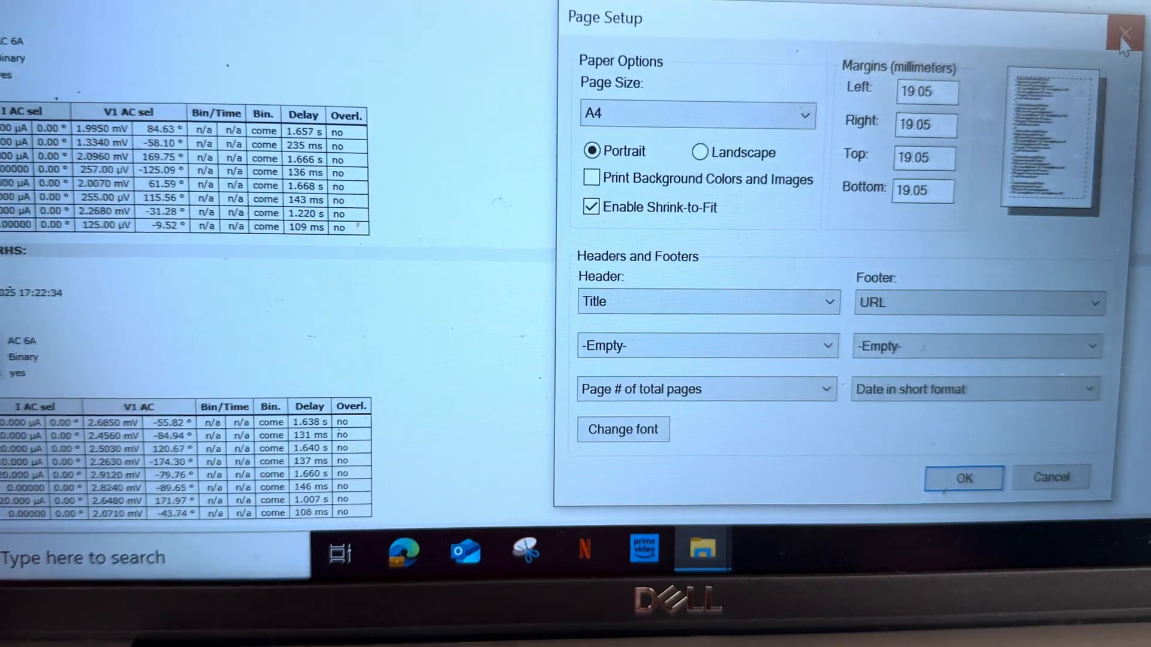
left_click(1125, 33)
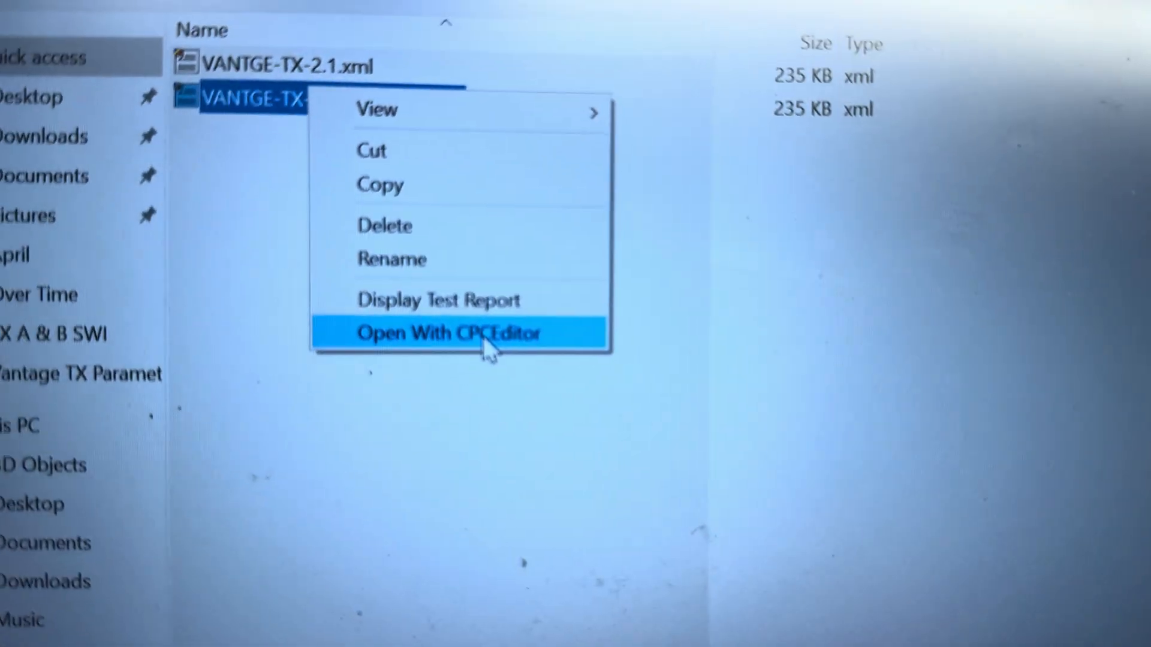
Reopen the test file with CPCEditor and assess the first test card as OK.
left_click(444, 333)
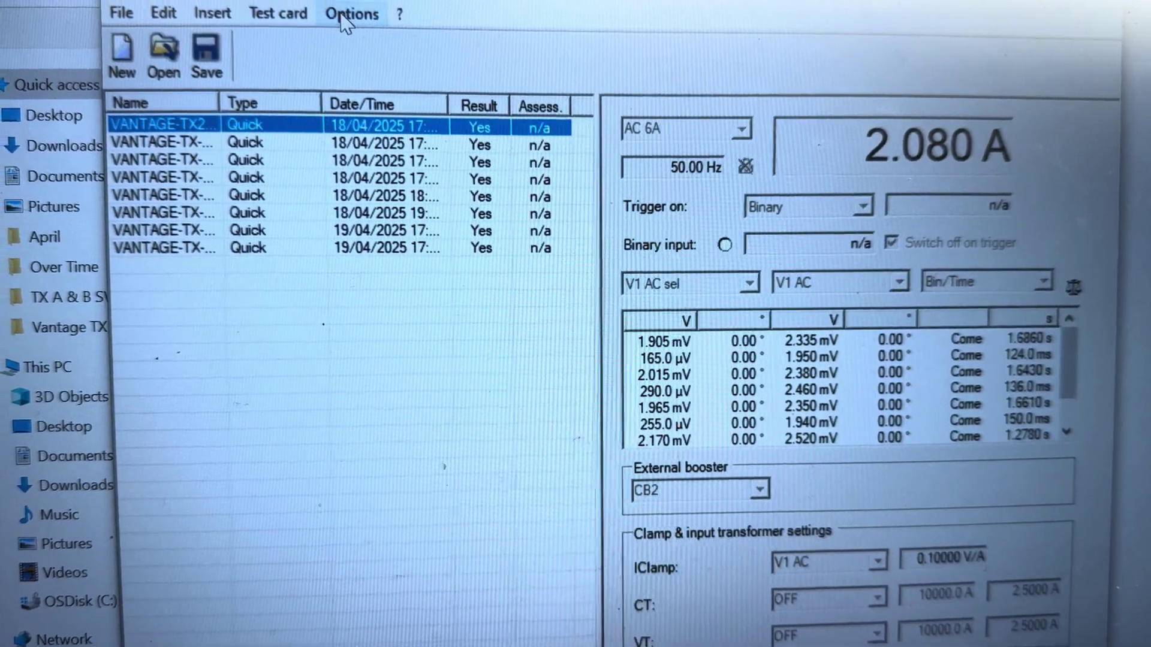
left_click(216, 27)
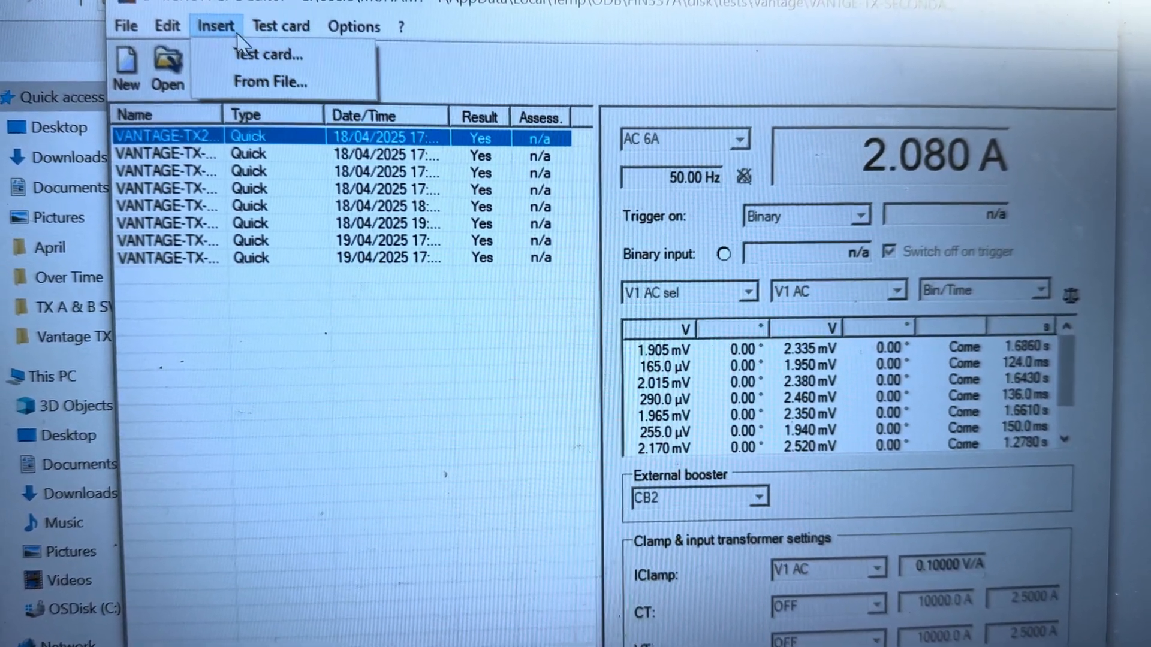
left_click(280, 28)
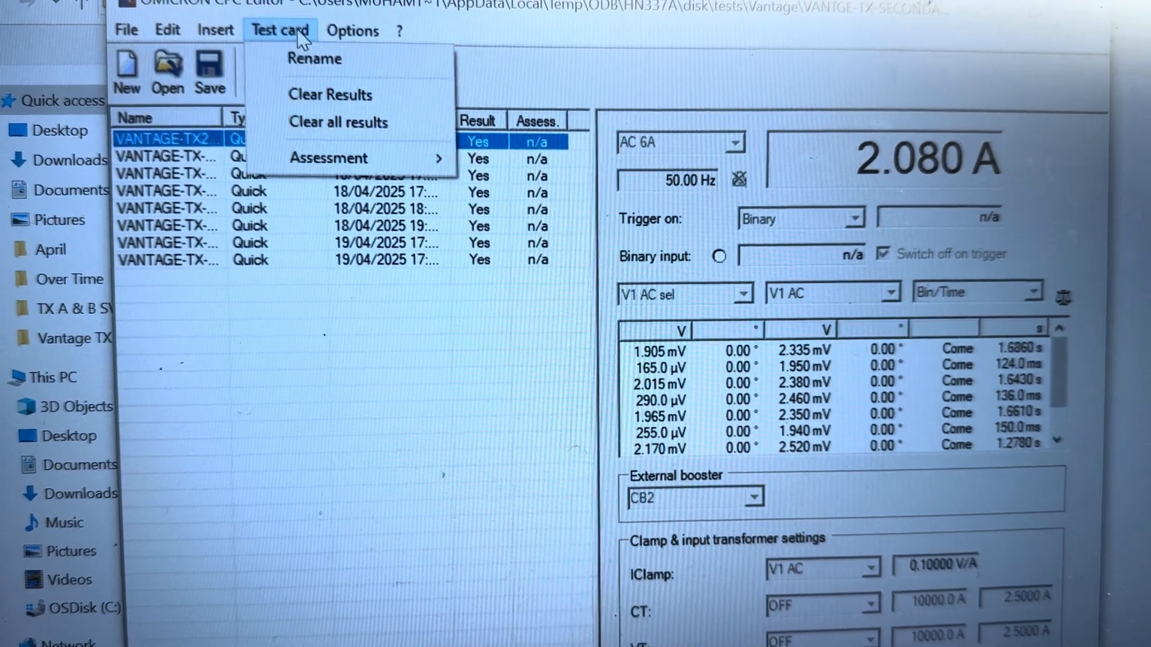
left_click(328, 158)
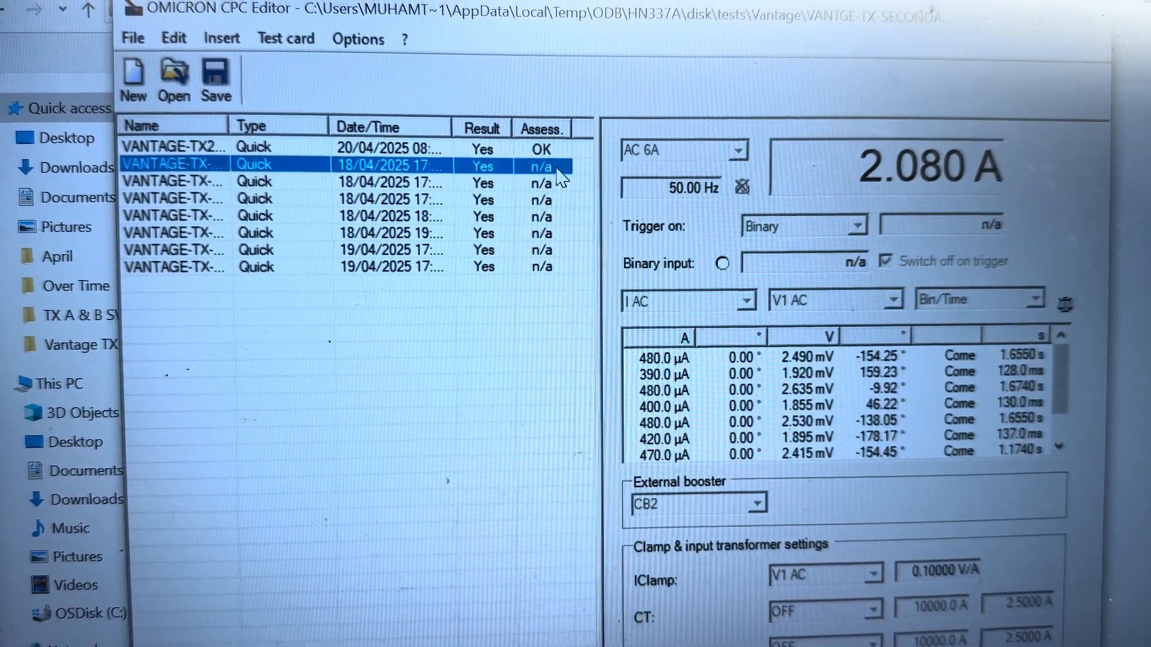
Assess the second test card as OK via Test card > Assessment.
left_click(285, 39)
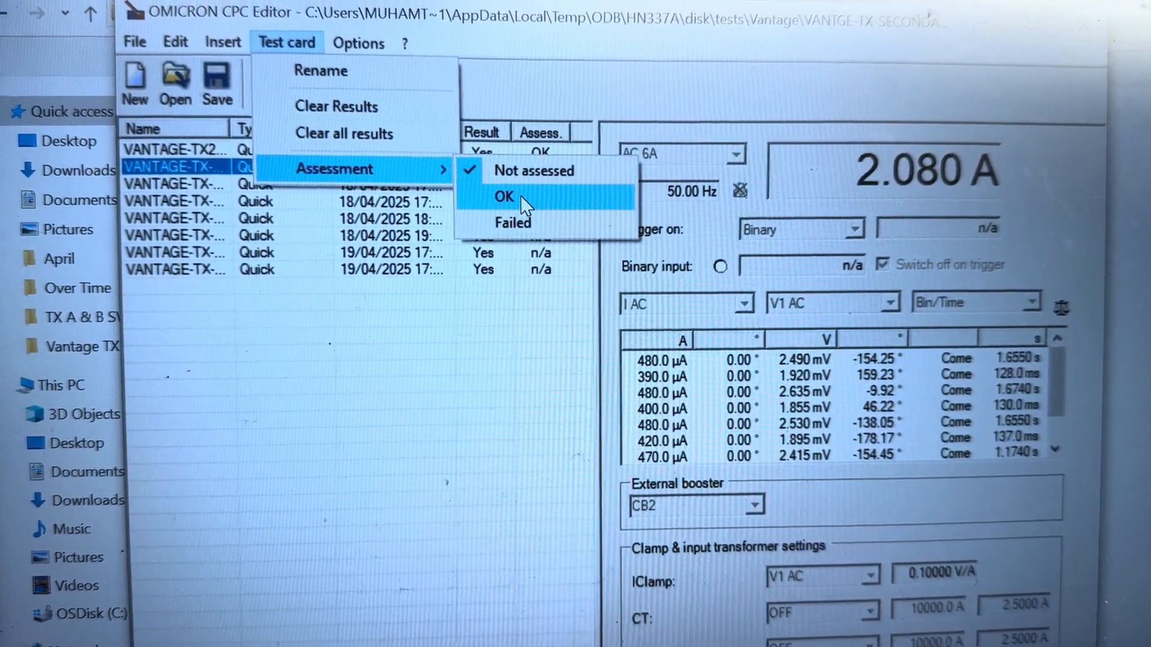
left_click(504, 197)
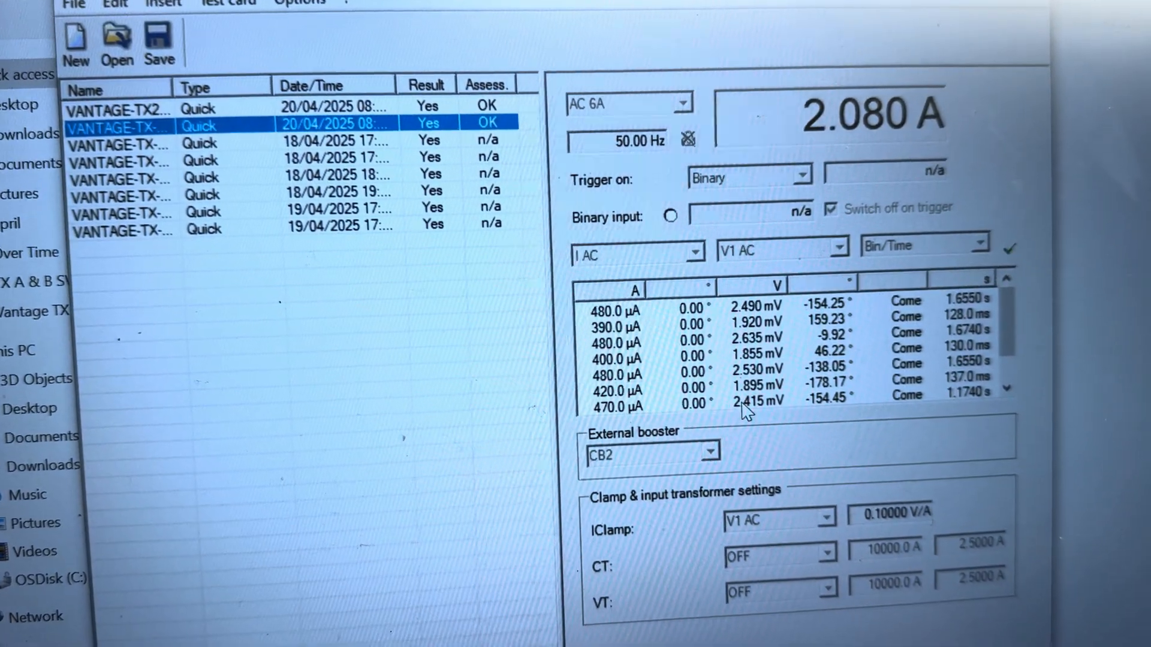